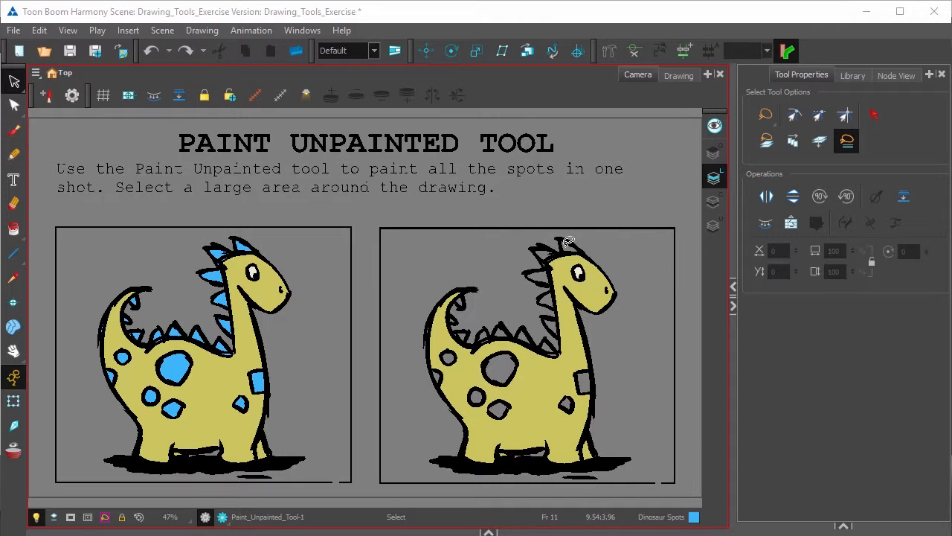
mouse_move(547, 301)
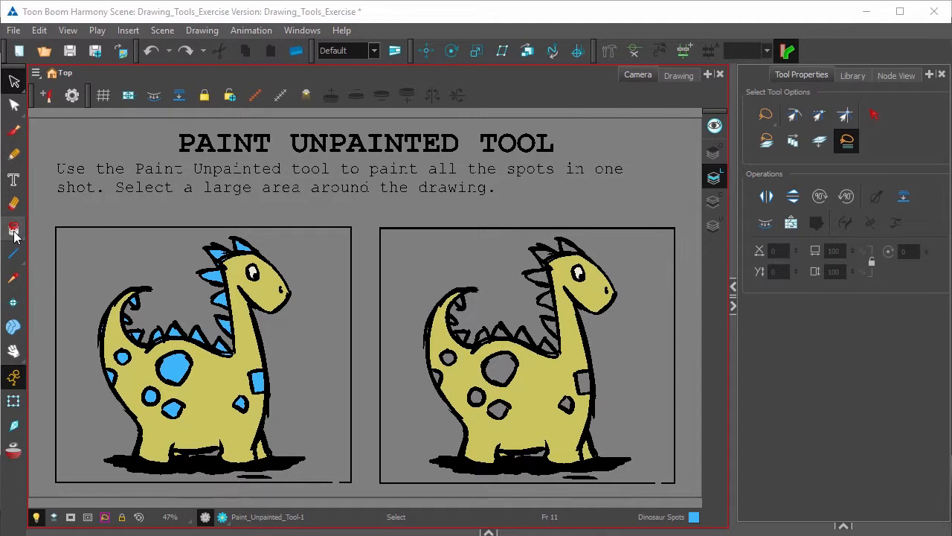
Switch from the Paint tool to its Paint Unpainted variant
left_click(14, 229)
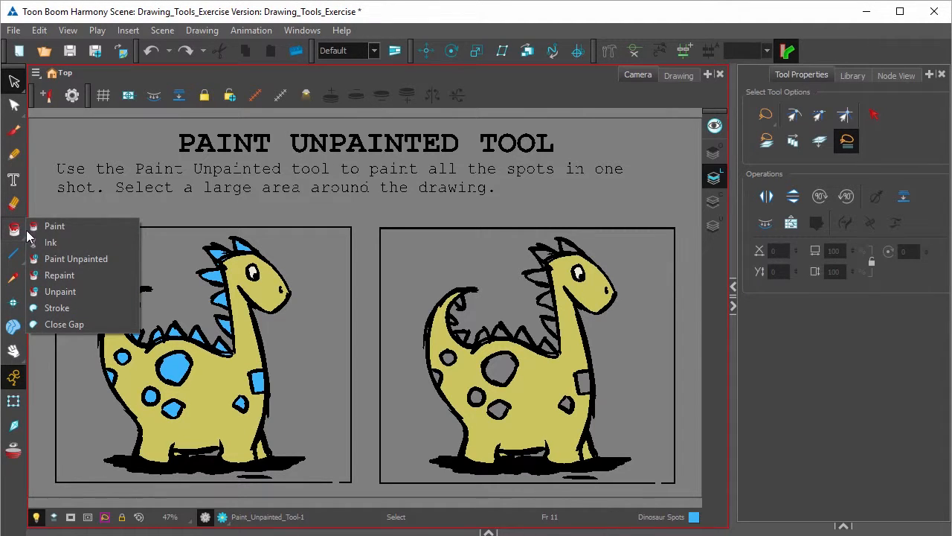
left_click(54, 225)
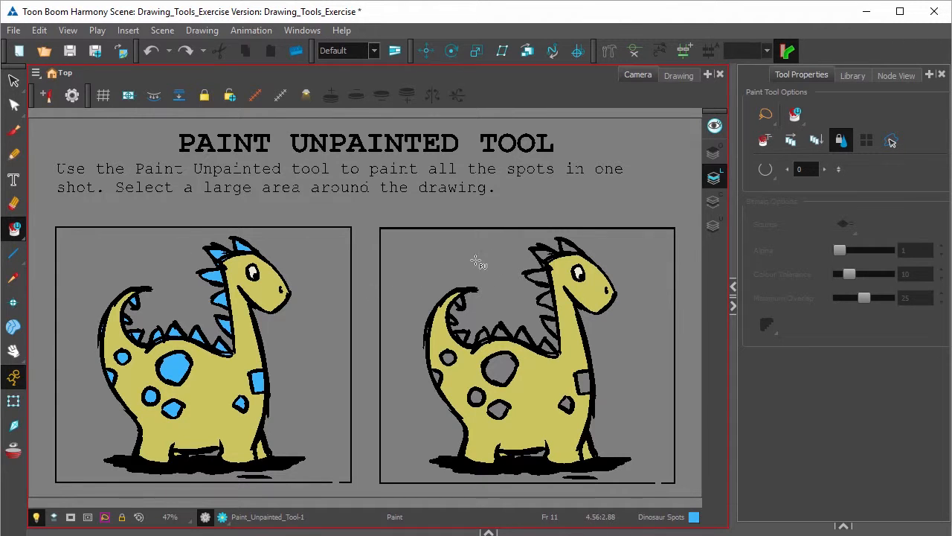
mouse_move(341, 247)
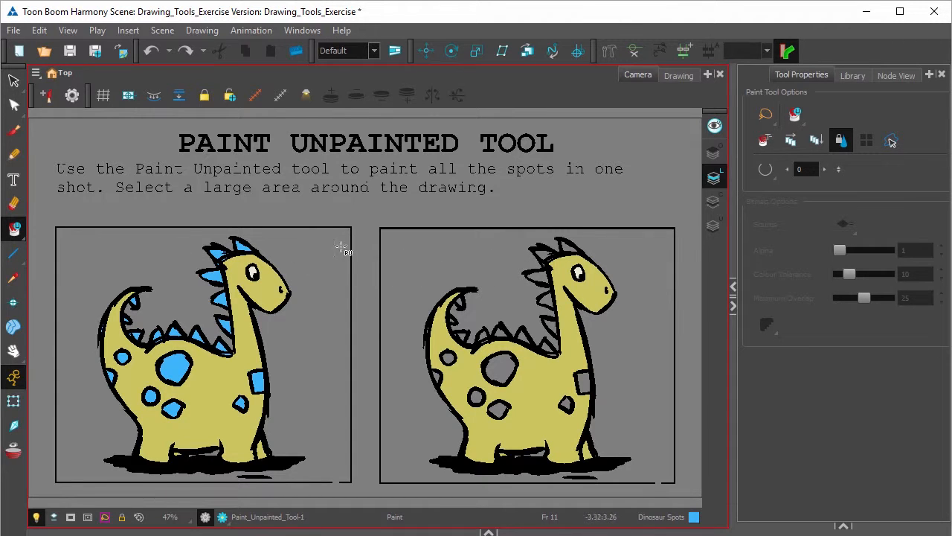
Lasso around the right dinosaur to fill its unpainted spots and spikes with blue
left_click_drag(435, 246, 603, 246)
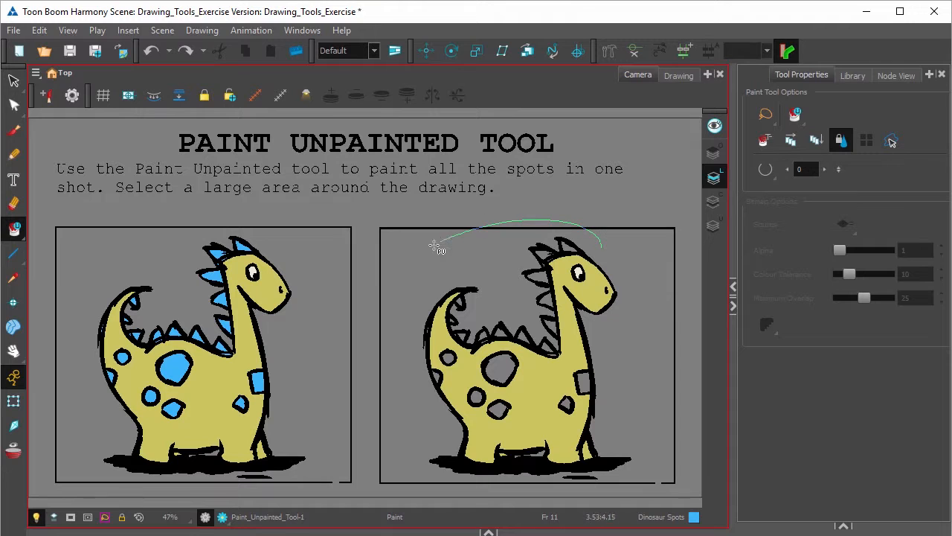
left_click_drag(436, 245, 595, 409)
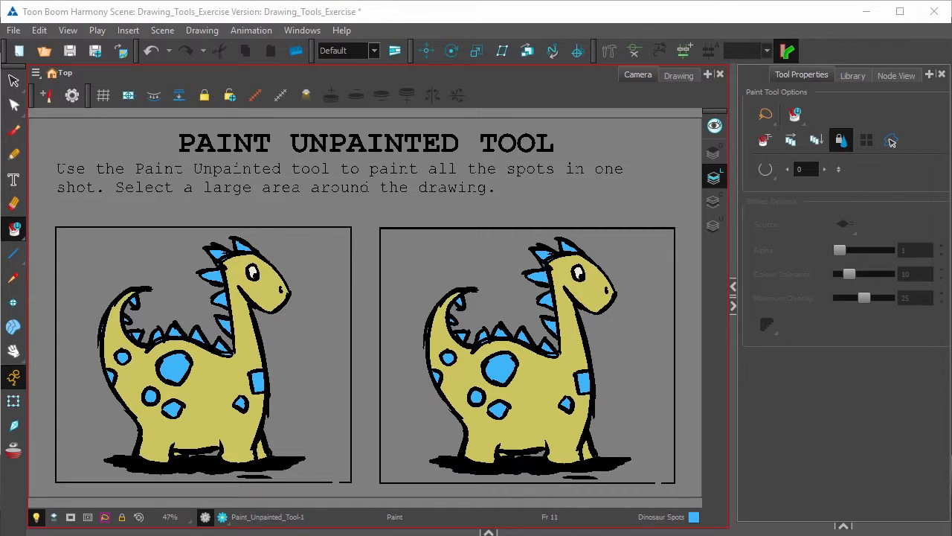
mouse_move(428, 388)
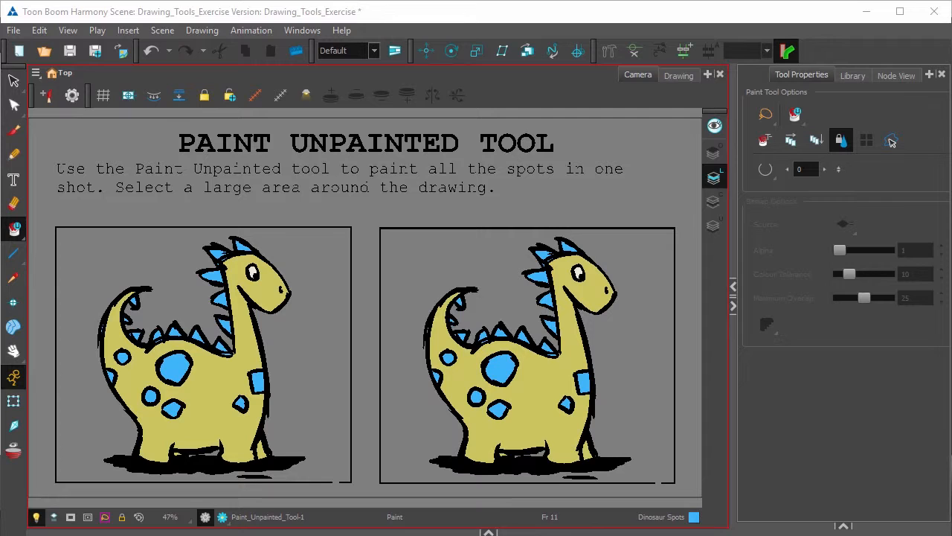
mouse_move(817, 528)
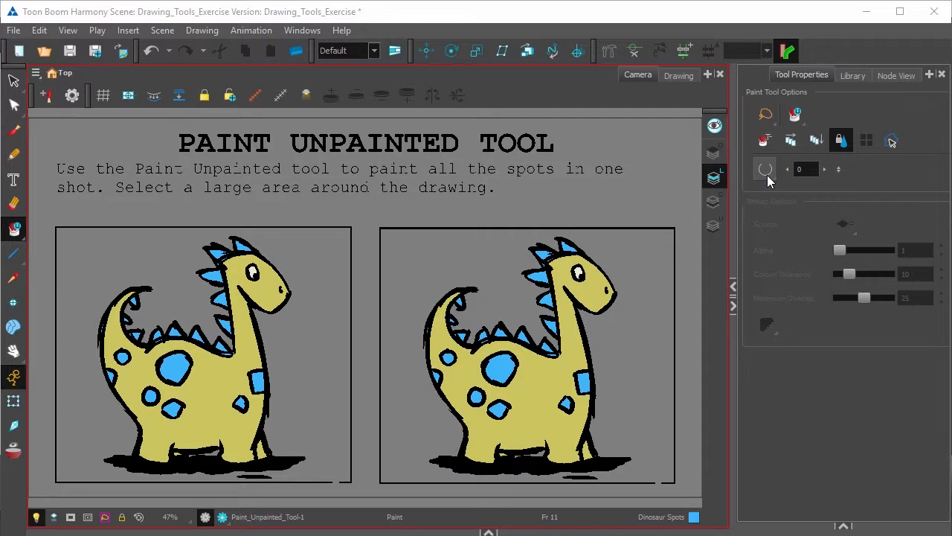
left_click(765, 169)
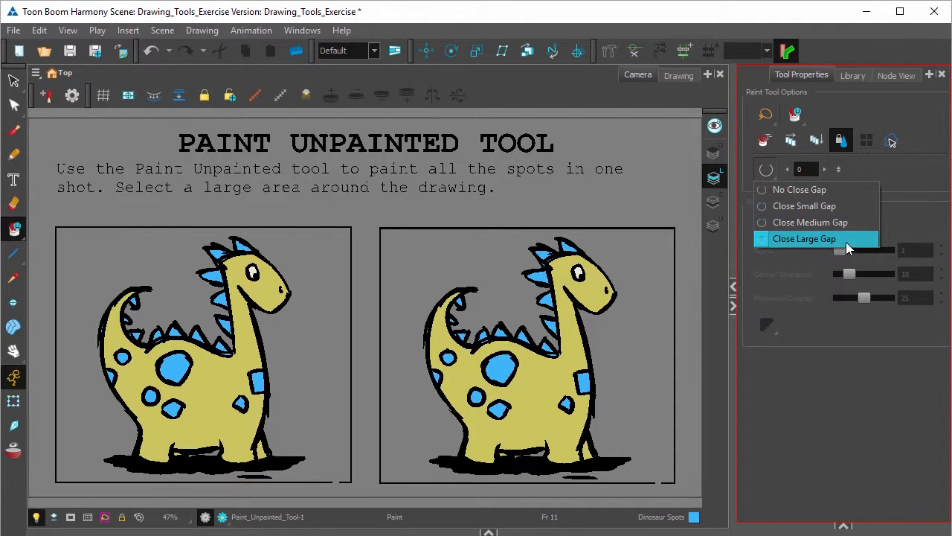
left_click(804, 238)
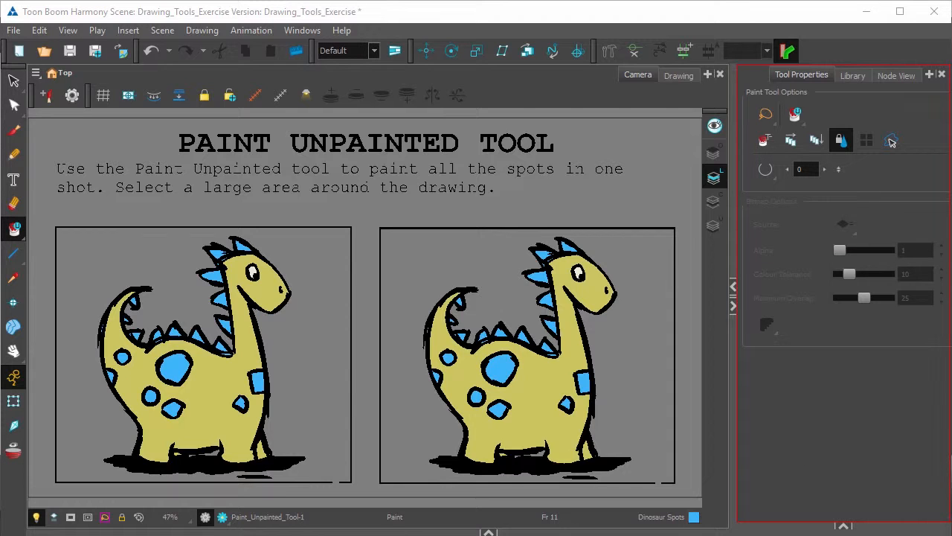